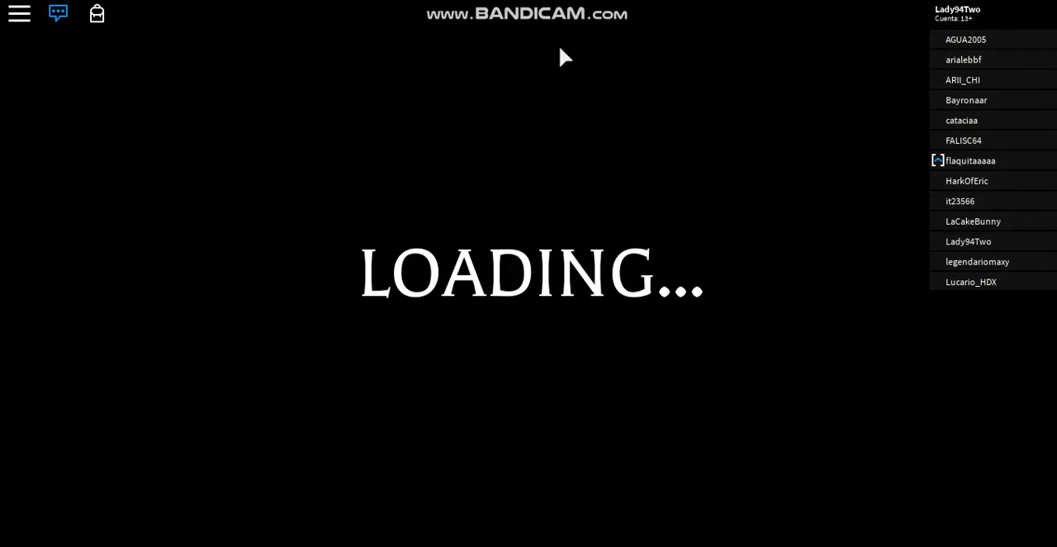
{"action": "mouse_move", "coordinate": [199, 89]}
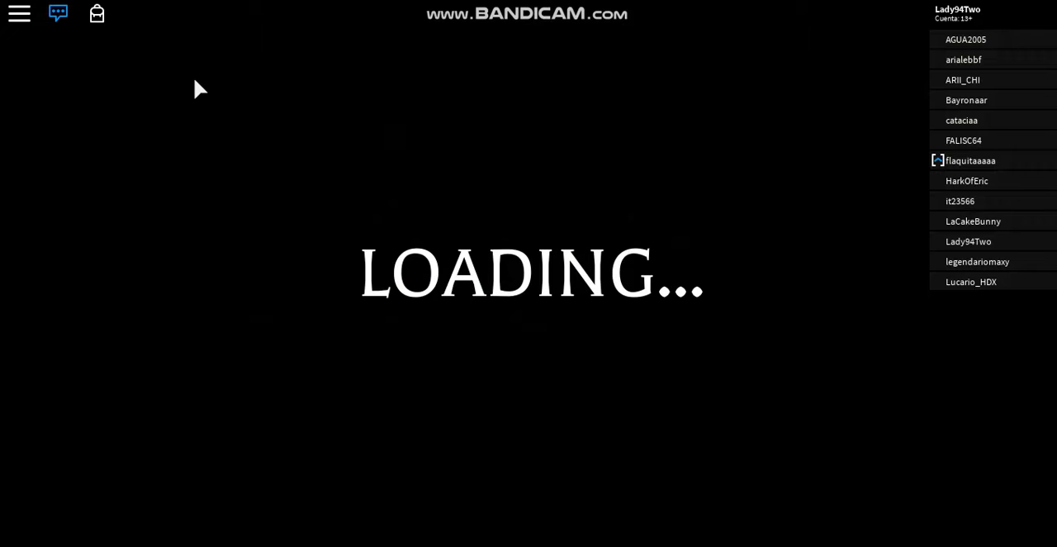
Write an unsent chat message: 'se me carga y cuando empieza la cinematic ase'.
{"action": "left_click", "coordinate": [20, 13]}
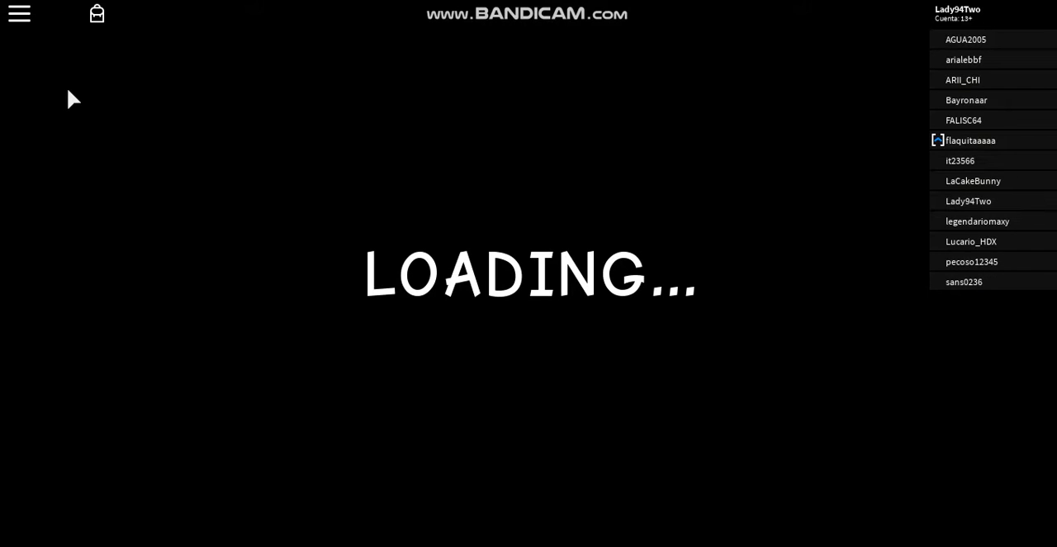
{"action": "left_click", "coordinate": [58, 13]}
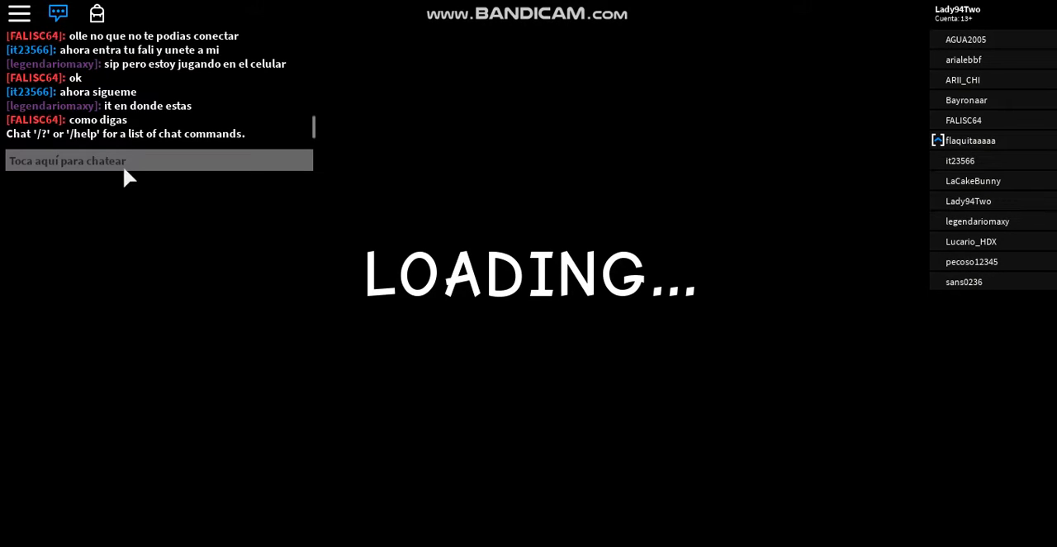
{"action": "type", "text": "se"}
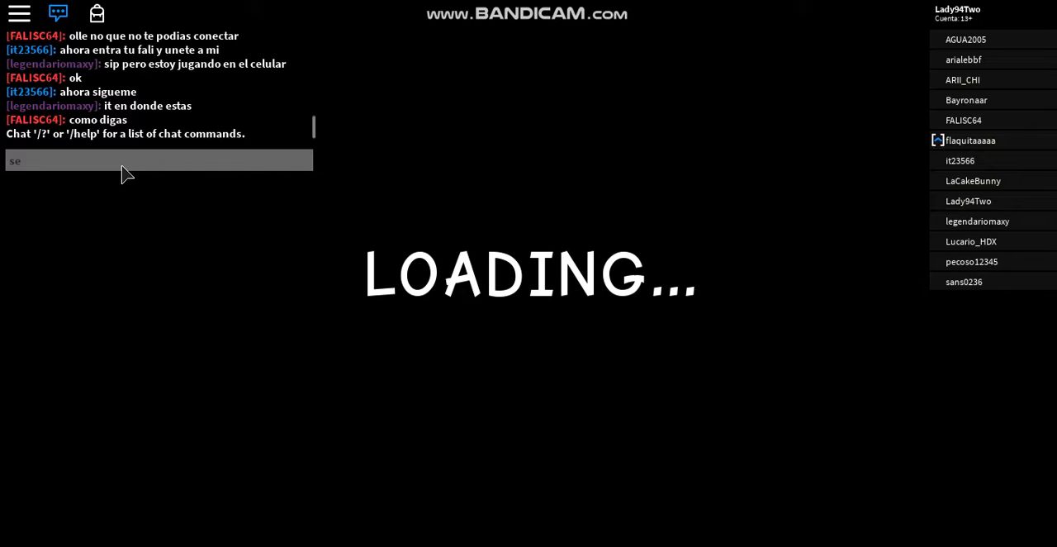
{"action": "type", "text": "me carga"}
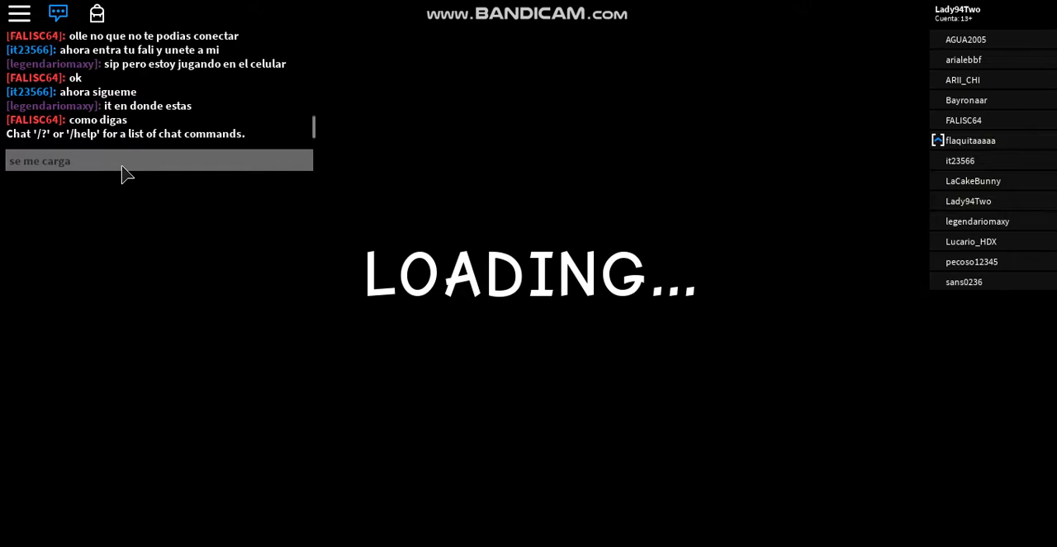
{"action": "type", "text": "y cuando"}
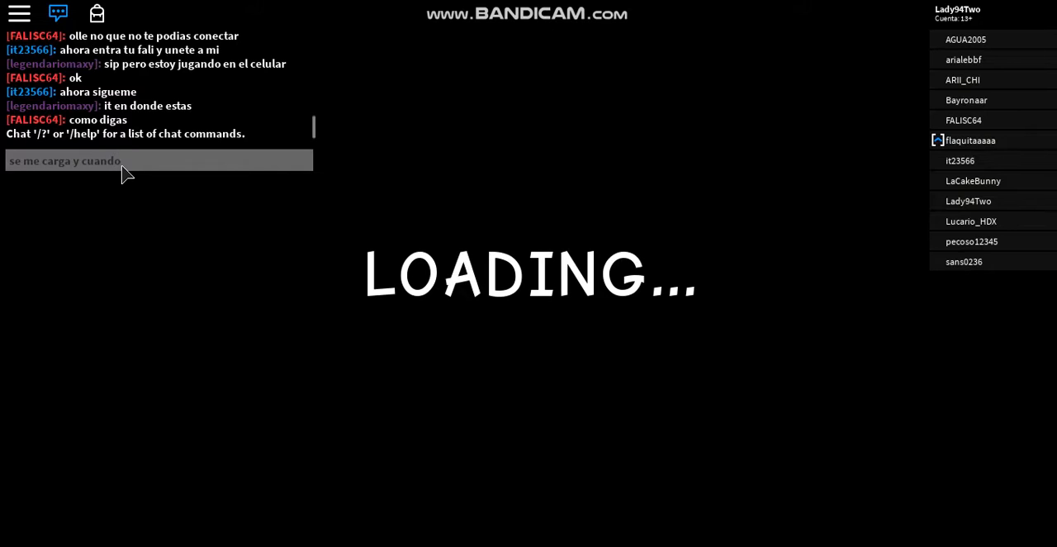
{"action": "type", "text": "empieza"}
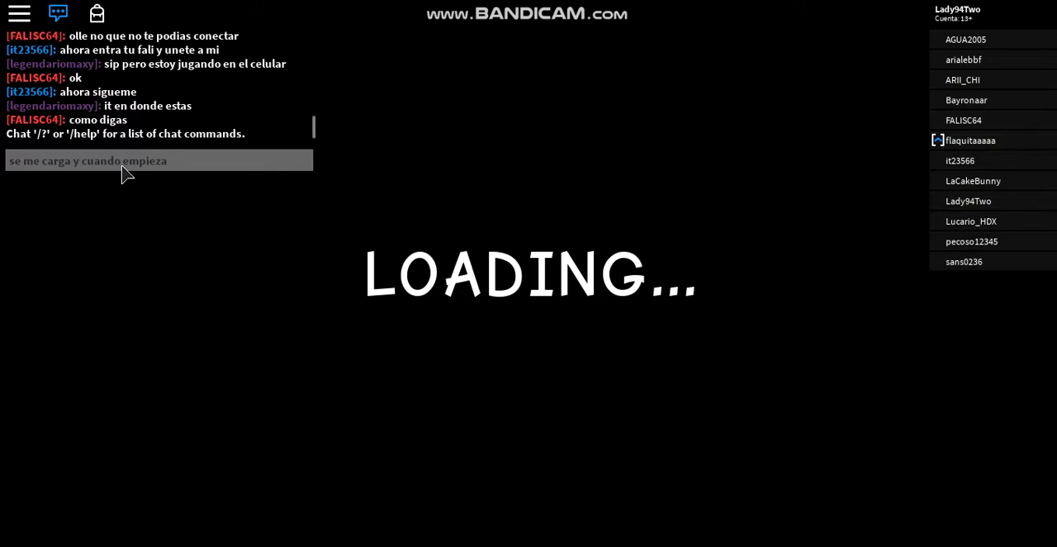
{"action": "type", "text": "la"}
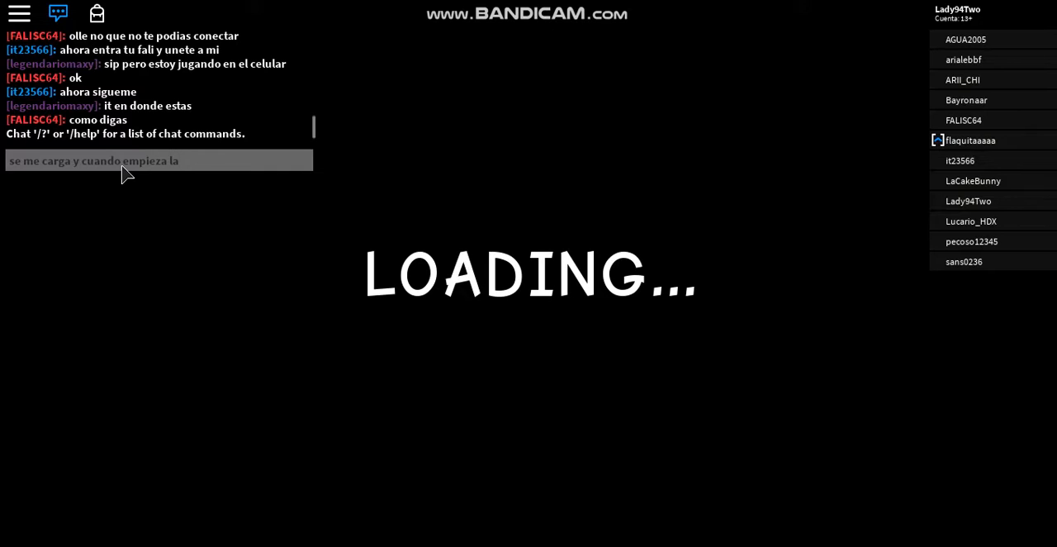
{"action": "type", "text": "cinematic"}
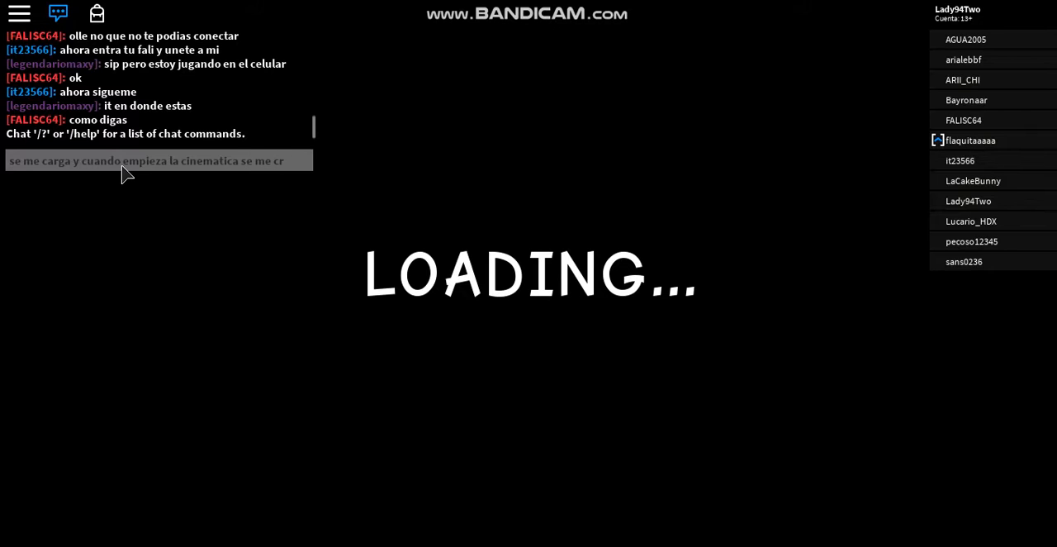
{"action": "type", "text": "ase"}
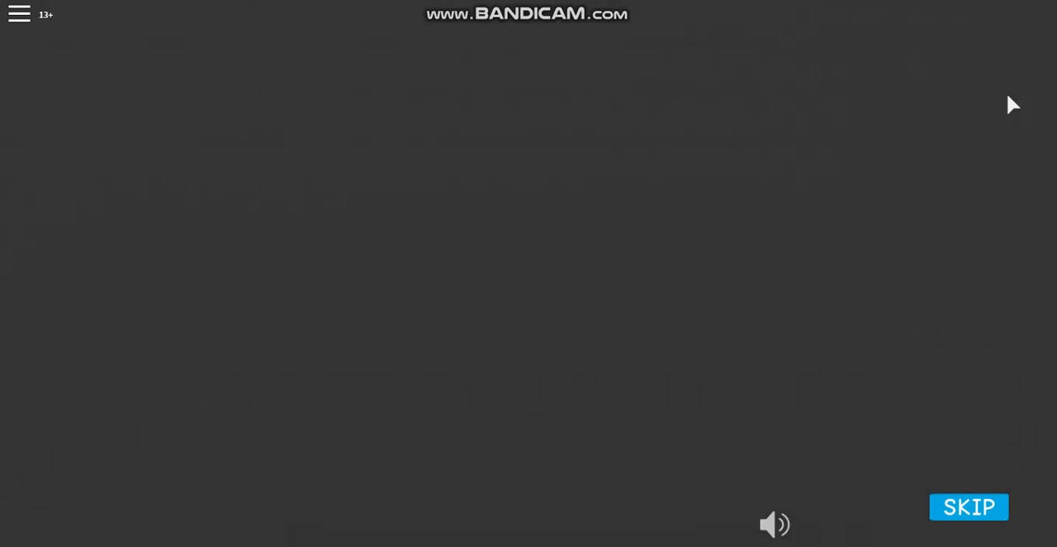
Start in-game video recording from the menu's Grabar tab during the intro cutscene.
{"action": "left_click", "coordinate": [18, 14]}
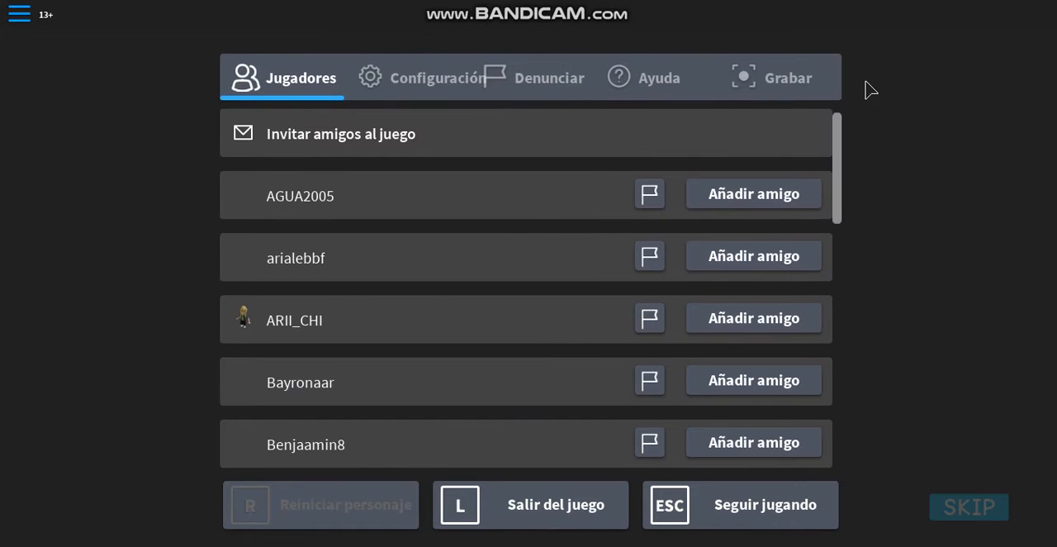
{"action": "left_click", "coordinate": [770, 76]}
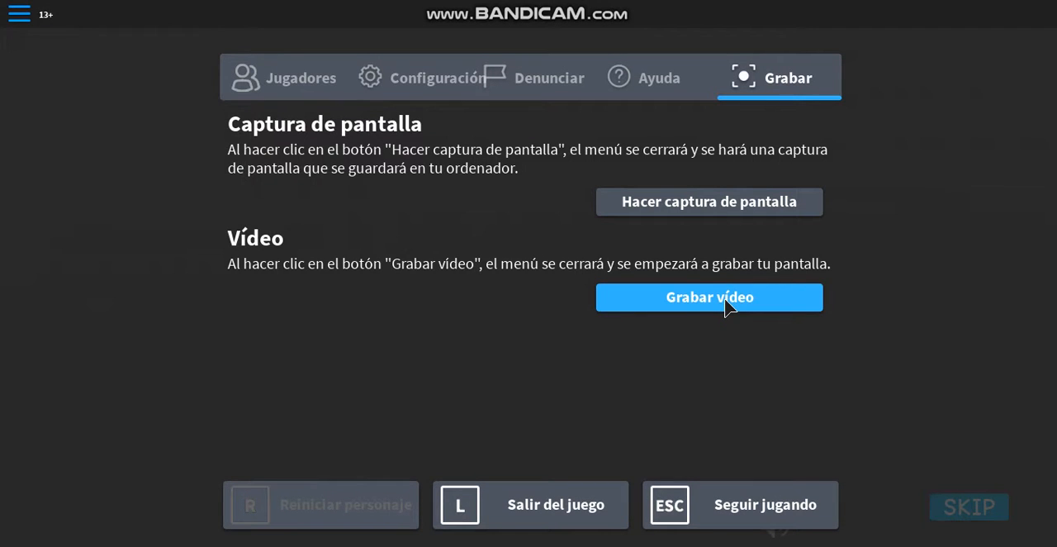
{"action": "left_click", "coordinate": [709, 297]}
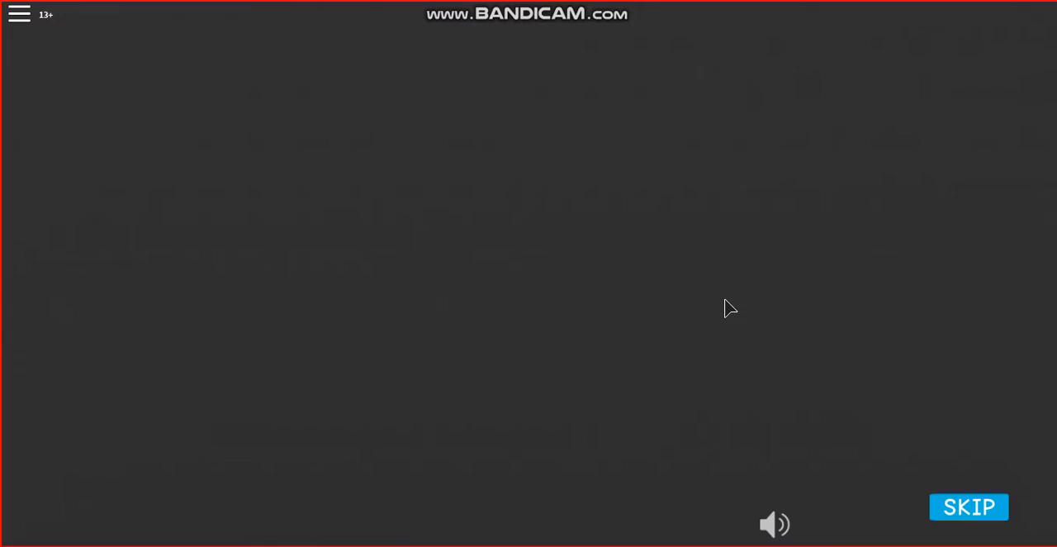